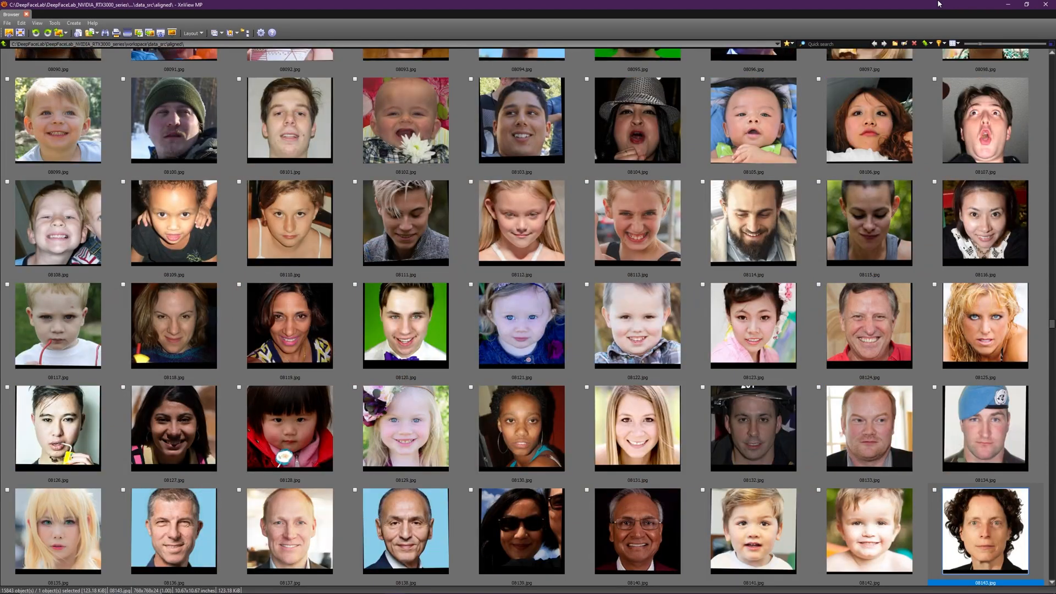
Copy faceset.pak from _internal\pretrain_faces into the workspace data_src aligned folder.
{"action": "scroll", "scroll_direction": "down", "scroll_amount": 3}
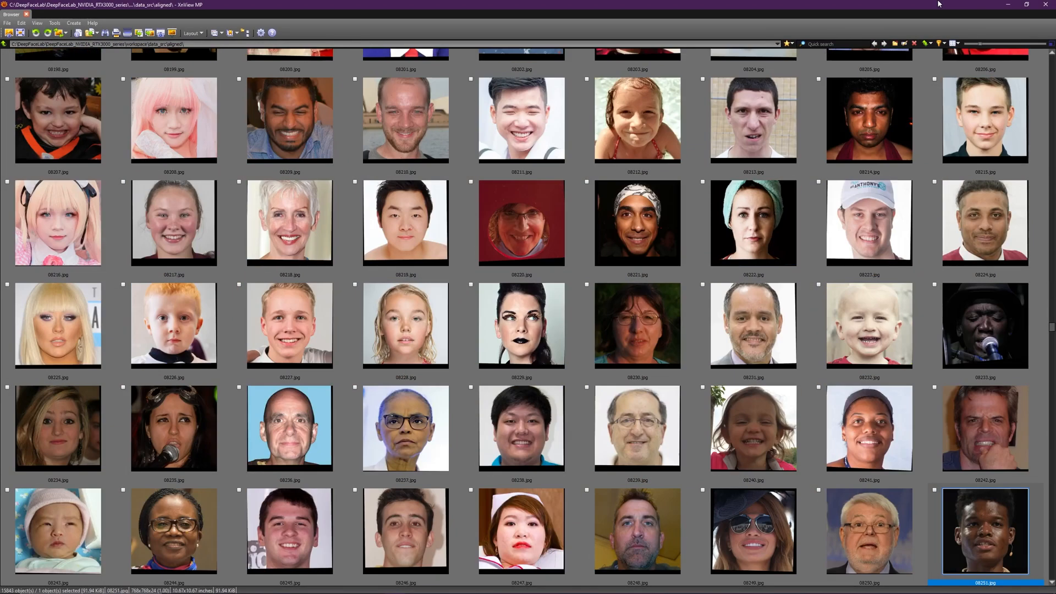
{"action": "scroll", "scroll_direction": "down", "scroll_amount": 3}
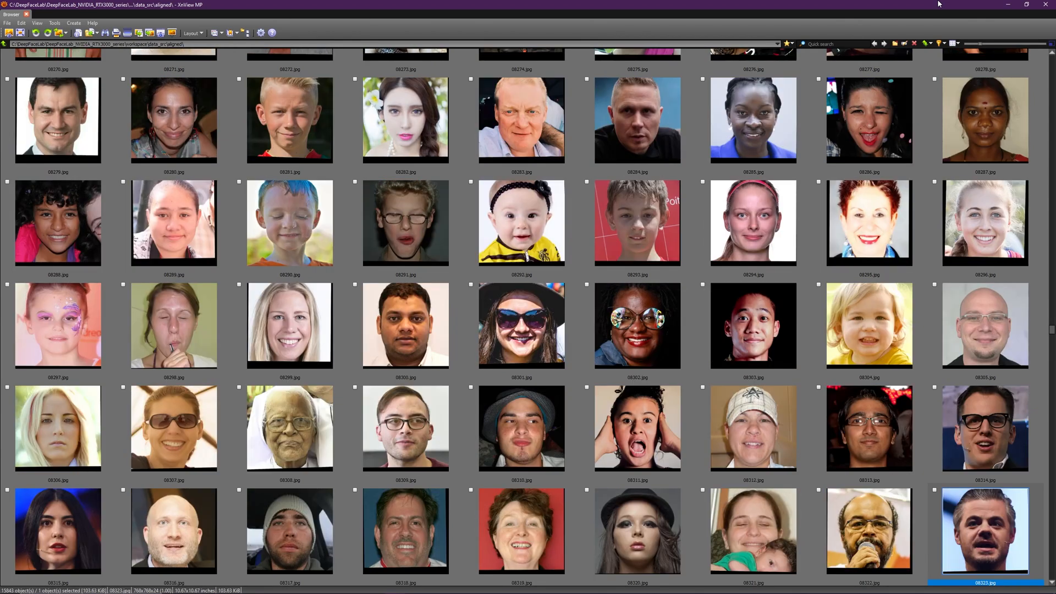
{"action": "scroll", "scroll_direction": "down", "scroll_amount": 3}
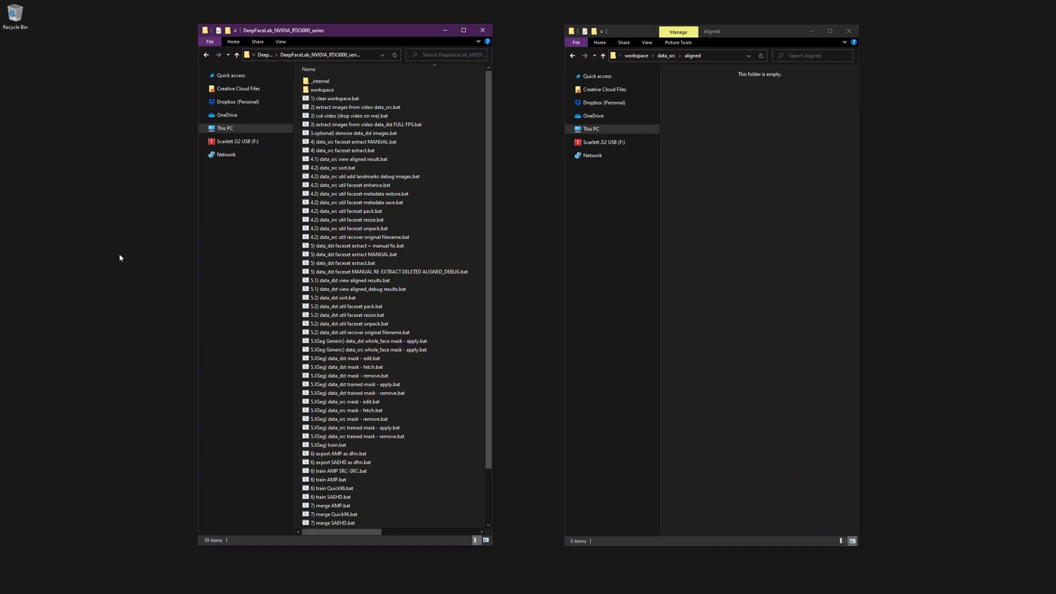
{"action": "double_click", "coordinate": [320, 81]}
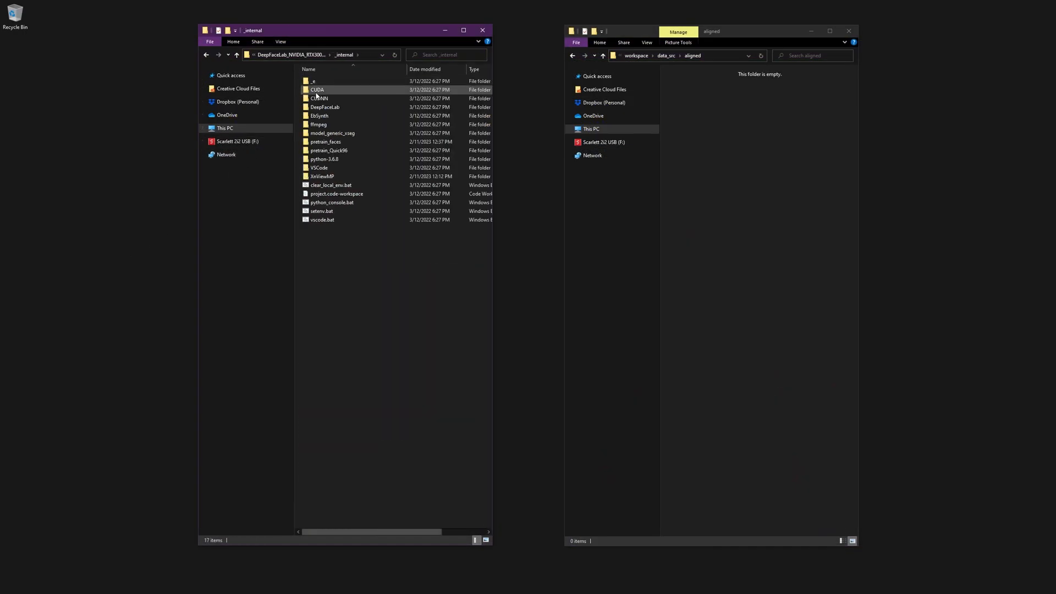
{"action": "double_click", "coordinate": [326, 142]}
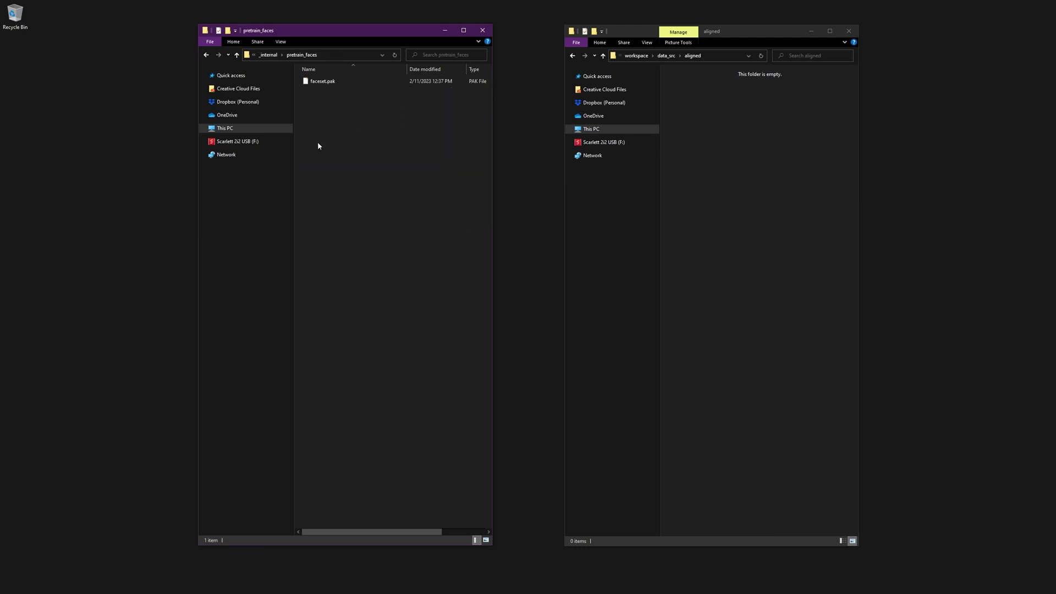
{"action": "left_click_drag", "start_coordinate": [322, 81], "coordinate": [722, 128]}
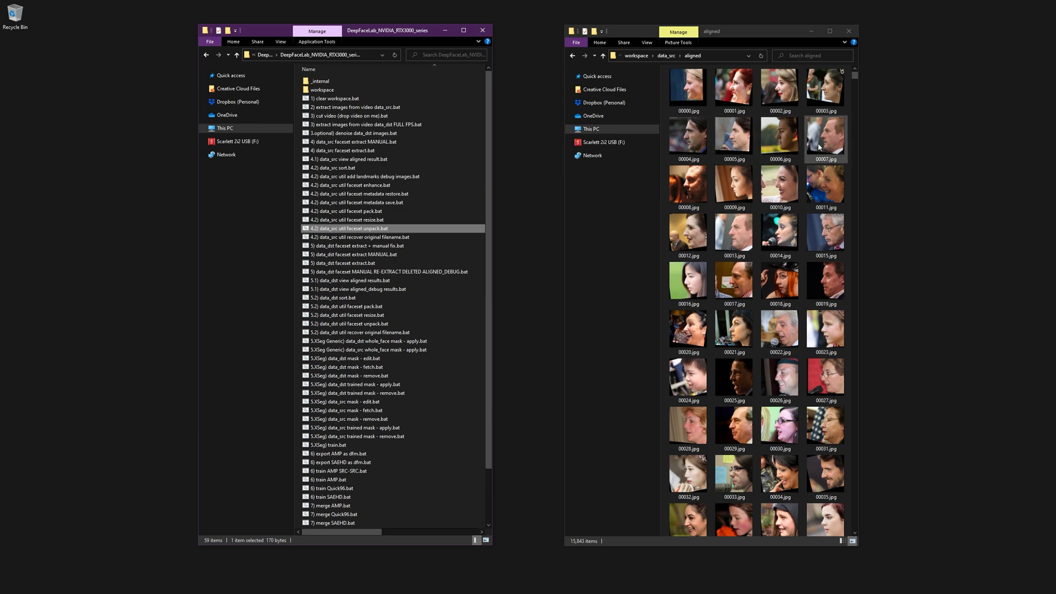
Run the data_src faceset pack script to pack the aligned faces into faceset.pak.
{"action": "scroll", "scroll_direction": "down", "scroll_amount": 3}
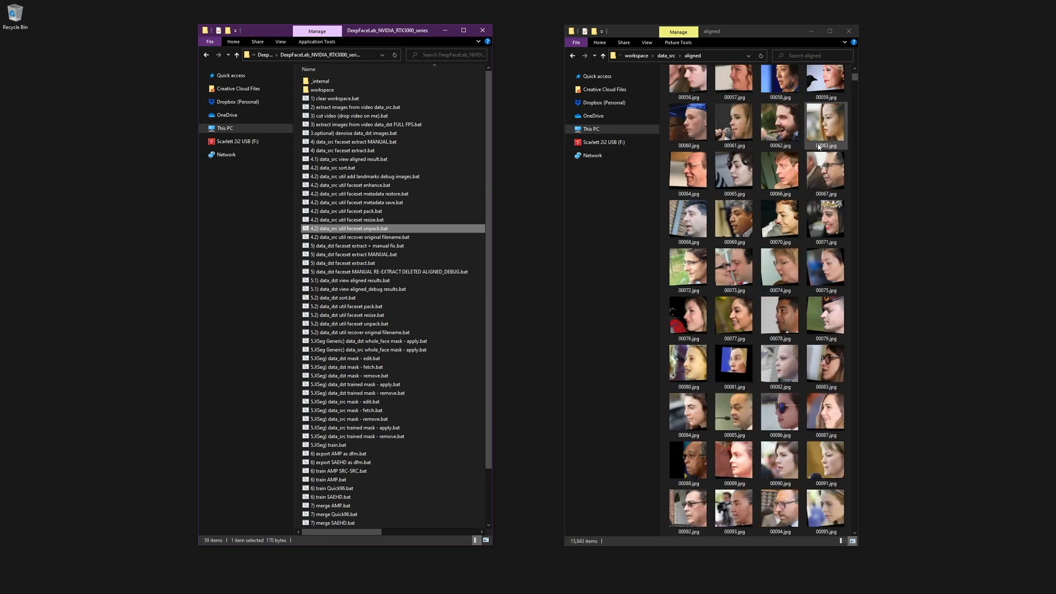
{"action": "scroll", "scroll_direction": "down", "scroll_amount": 3}
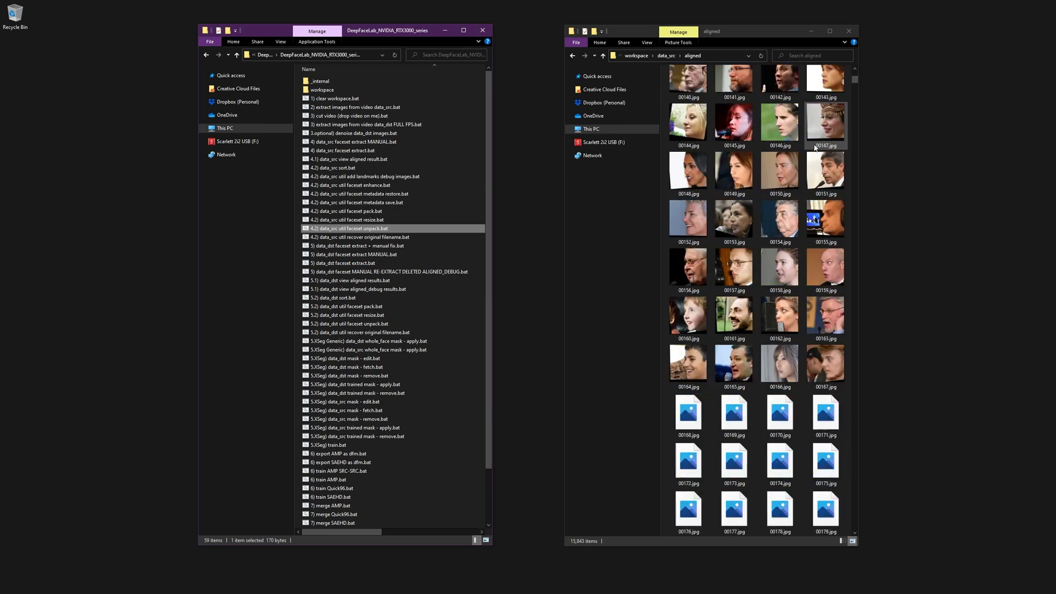
{"action": "scroll", "scroll_direction": "down", "scroll_amount": 3}
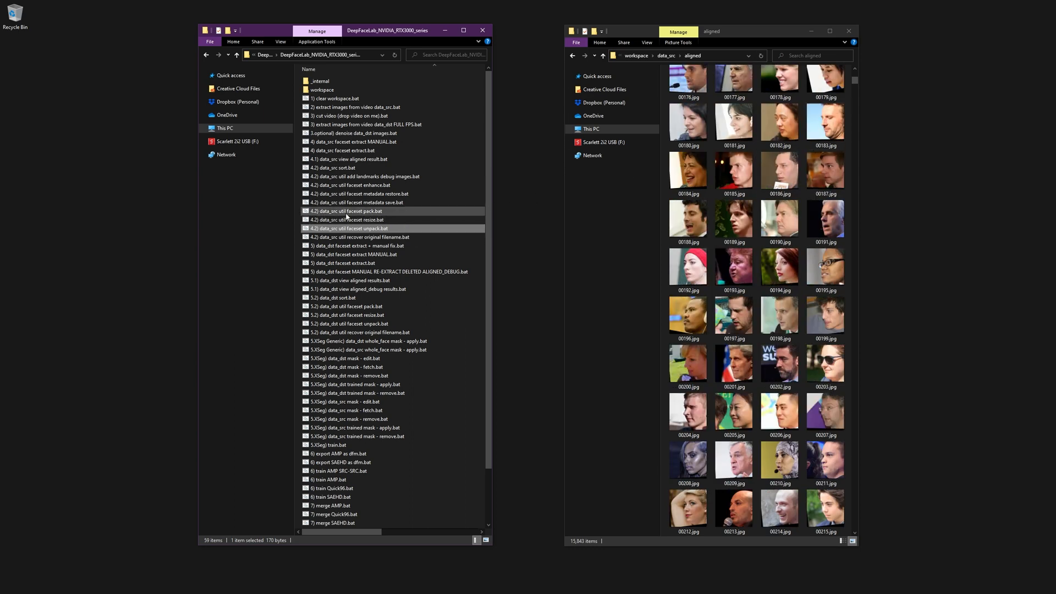
{"action": "double_click", "coordinate": [351, 211]}
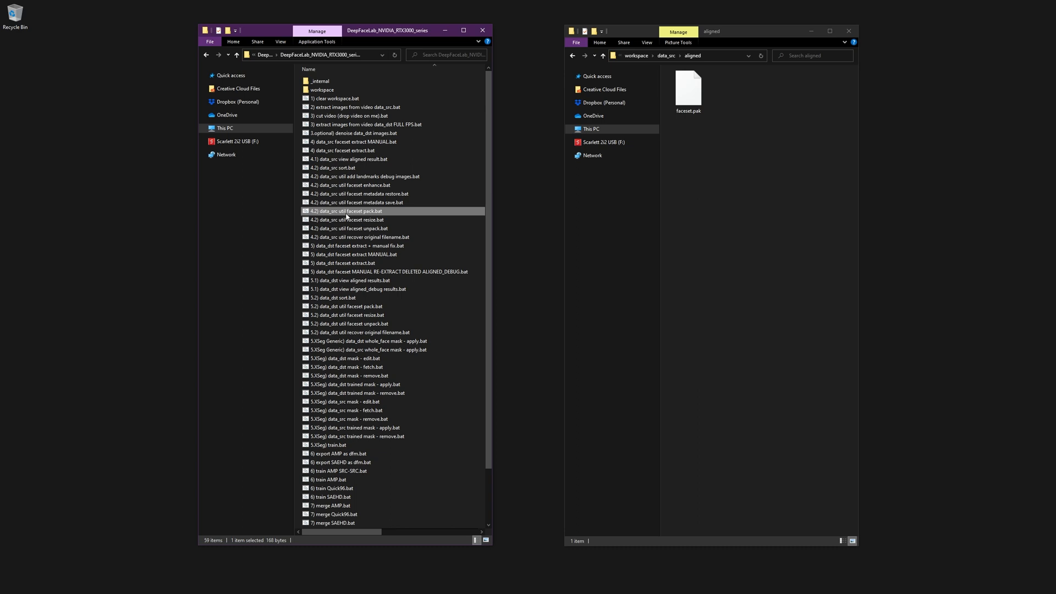
Go to _internal\pretrain_faces to replace faceset.pak, keeping the original as faceset.pak.og.
{"action": "double_click", "coordinate": [319, 81]}
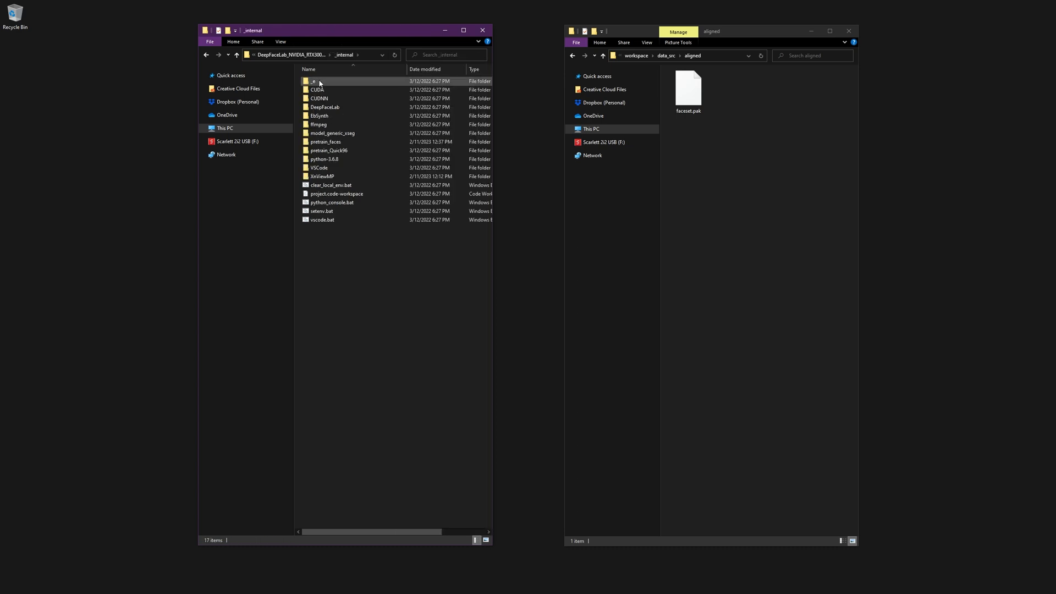
{"action": "double_click", "coordinate": [326, 141]}
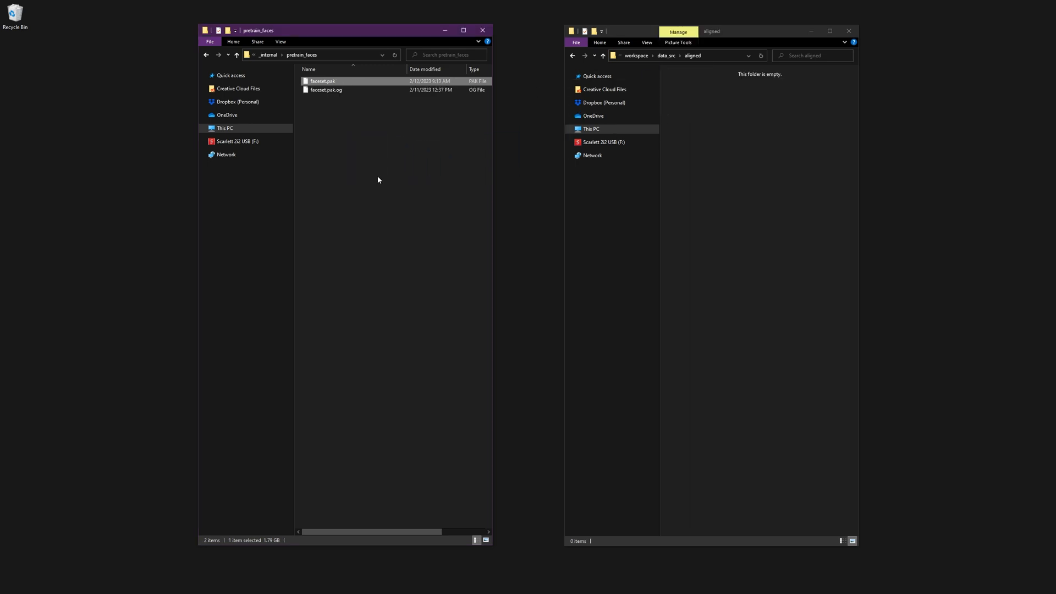
{"action": "left_click", "coordinate": [267, 55]}
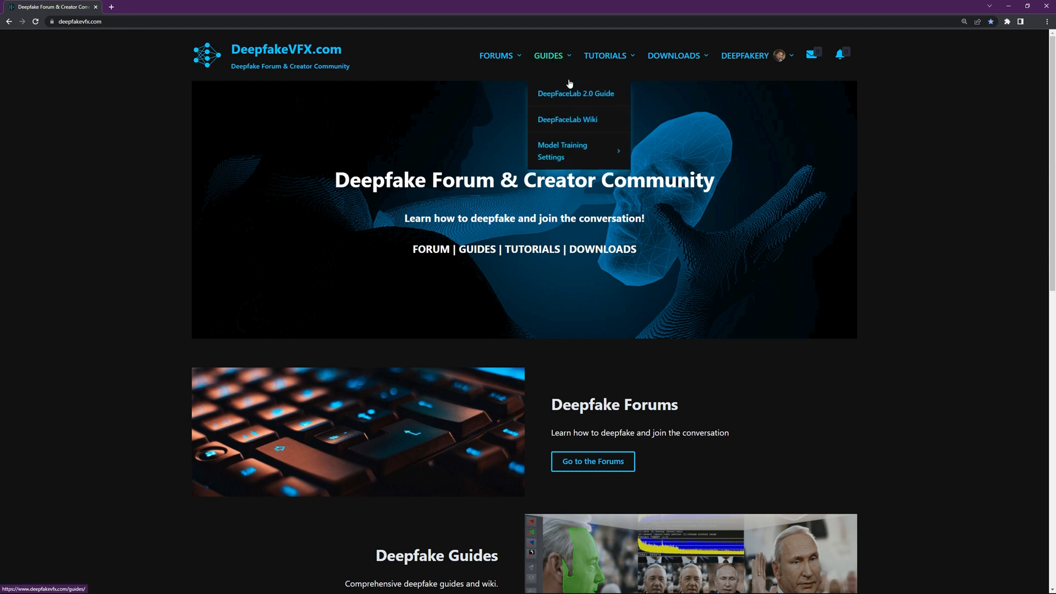
Open Model Training Settings and filter Total VRAM to 11 and 12, Arch to LIAE.
{"action": "left_click", "coordinate": [562, 150]}
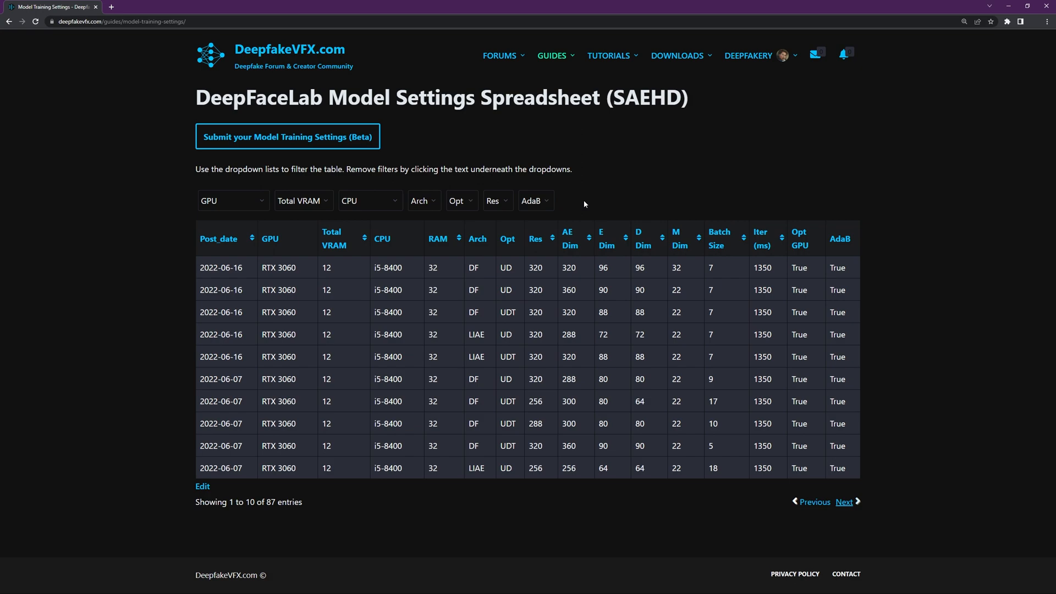
{"action": "left_click", "coordinate": [303, 201]}
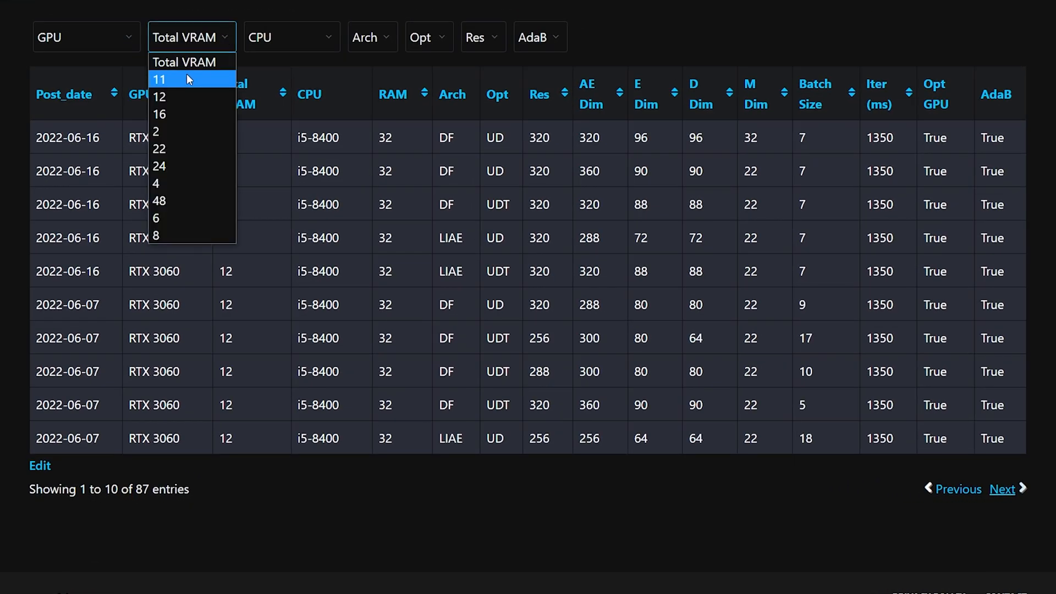
{"action": "left_click", "coordinate": [161, 79]}
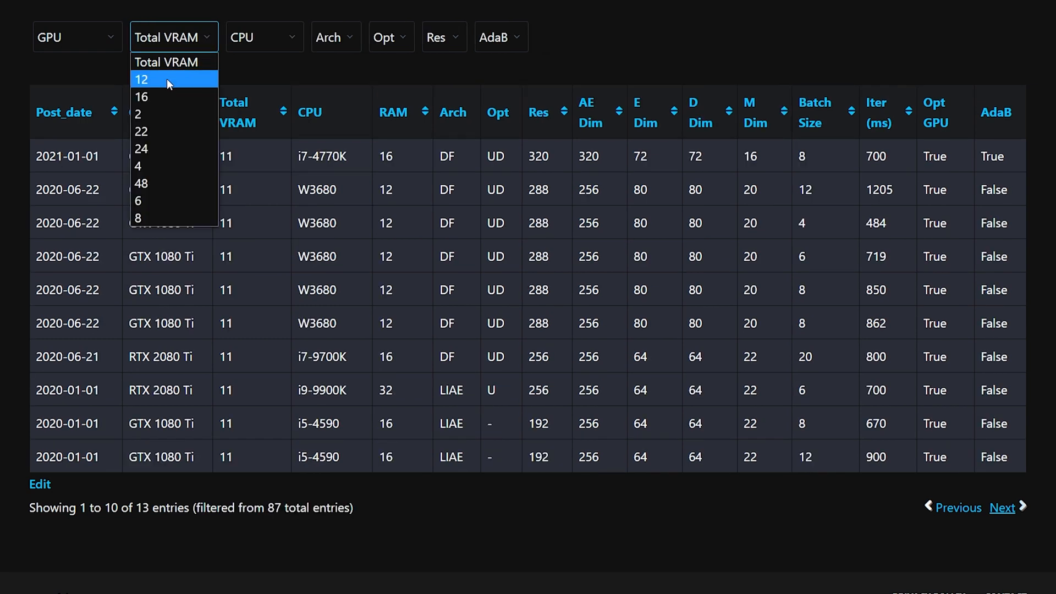
{"action": "left_click", "coordinate": [141, 79]}
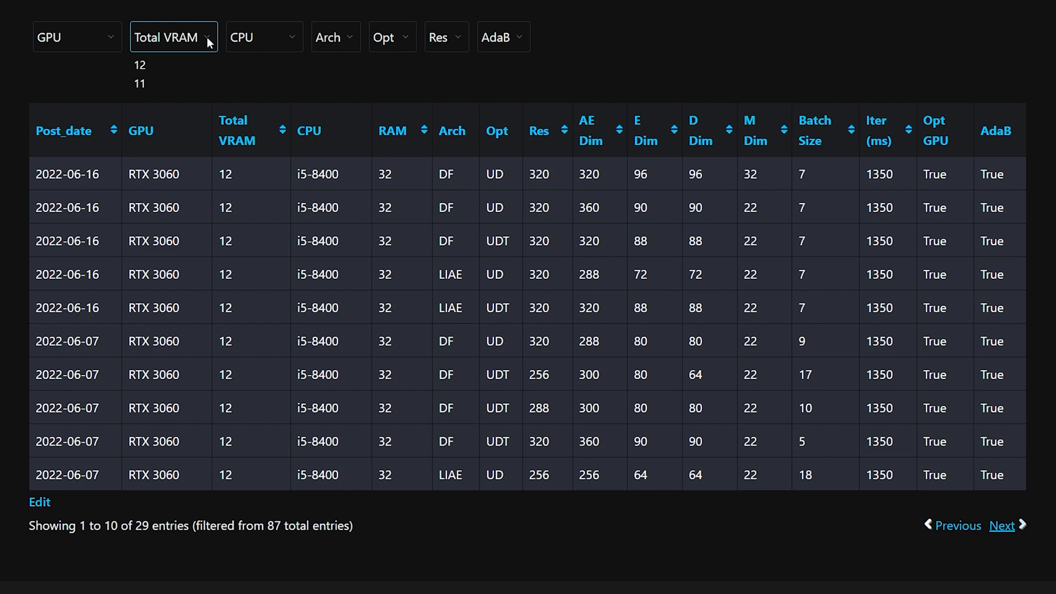
{"action": "mouse_move", "coordinate": [356, 41]}
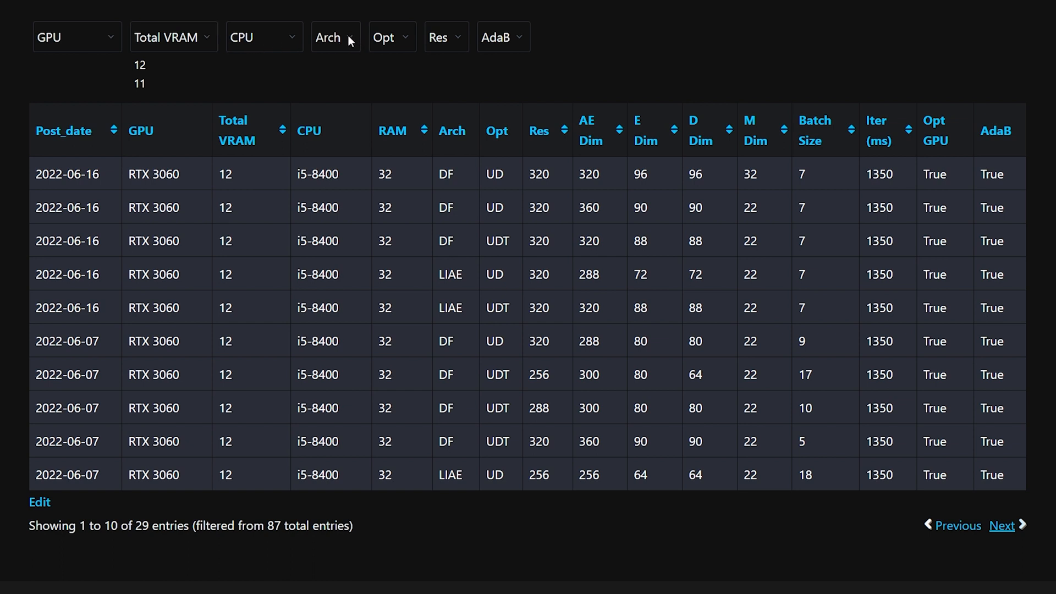
{"action": "left_click", "coordinate": [335, 37]}
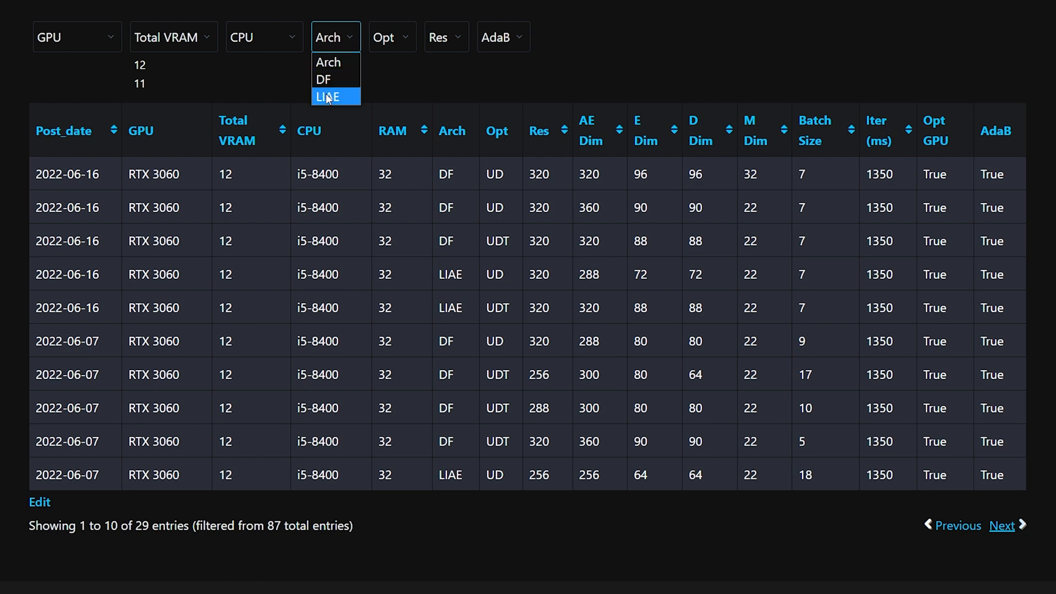
{"action": "left_click", "coordinate": [330, 96]}
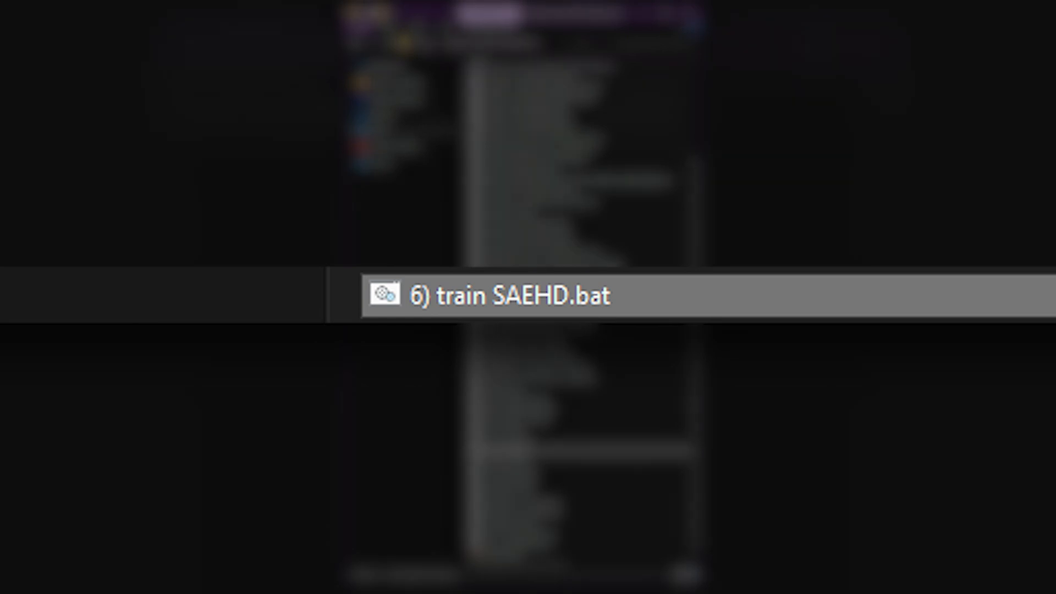
Launch 6) train SAEHD.bat and name the new model LIAE-UD-320.
{"action": "double_click", "coordinate": [500, 295]}
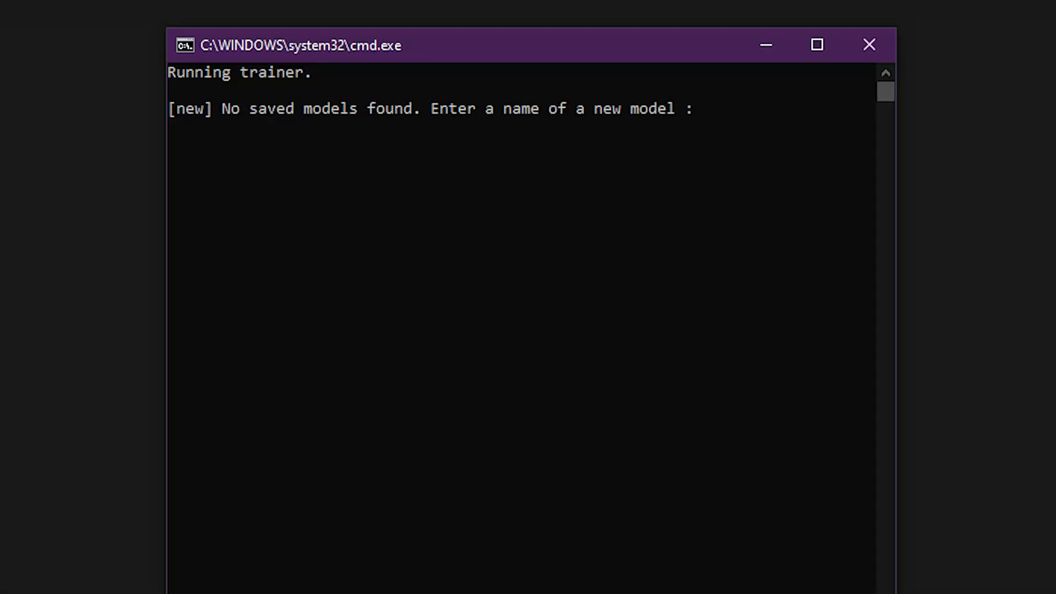
{"action": "type", "text": "LIAE-UD-320"}
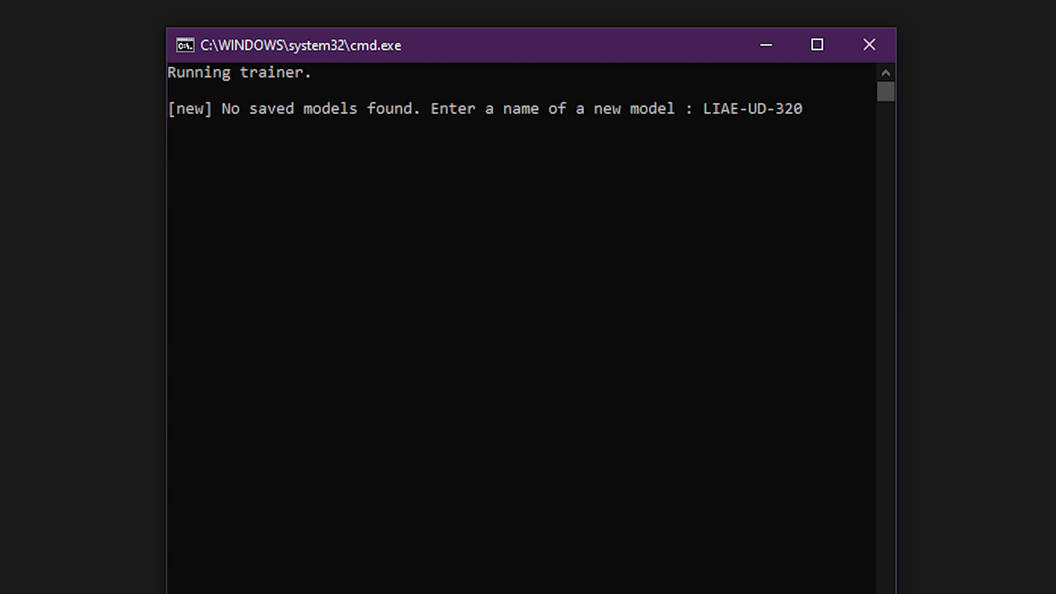
{"action": "key", "text": "enter"}
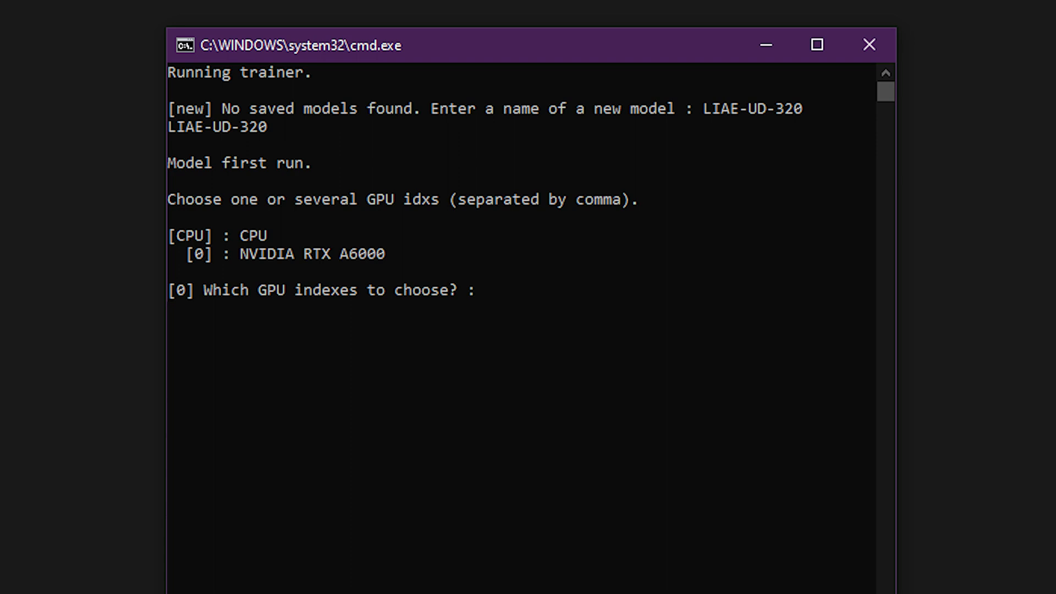
{"action": "type", "text": "0,1"}
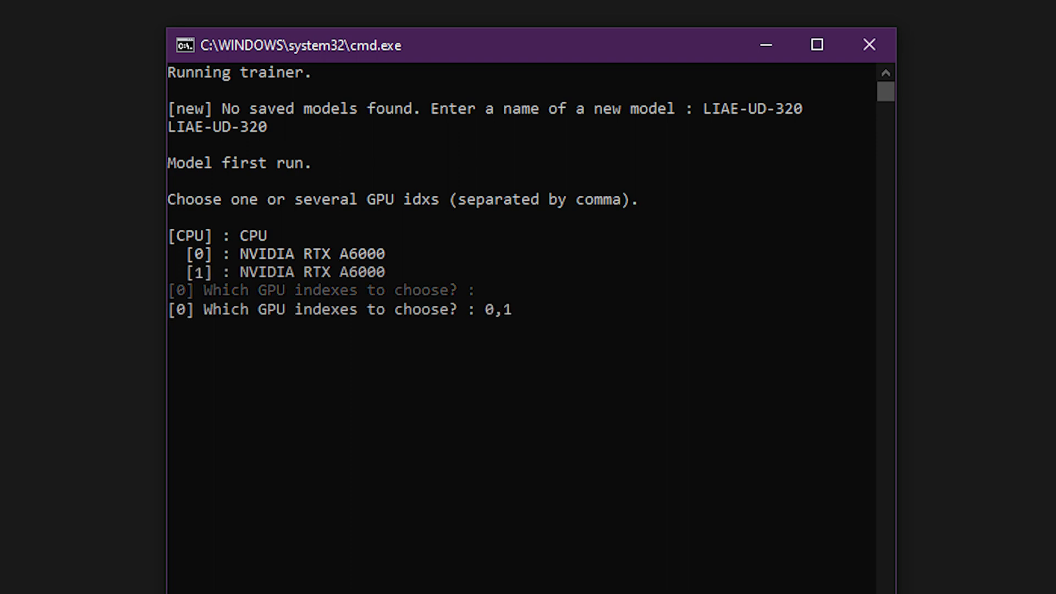
{"action": "key", "text": "enter"}
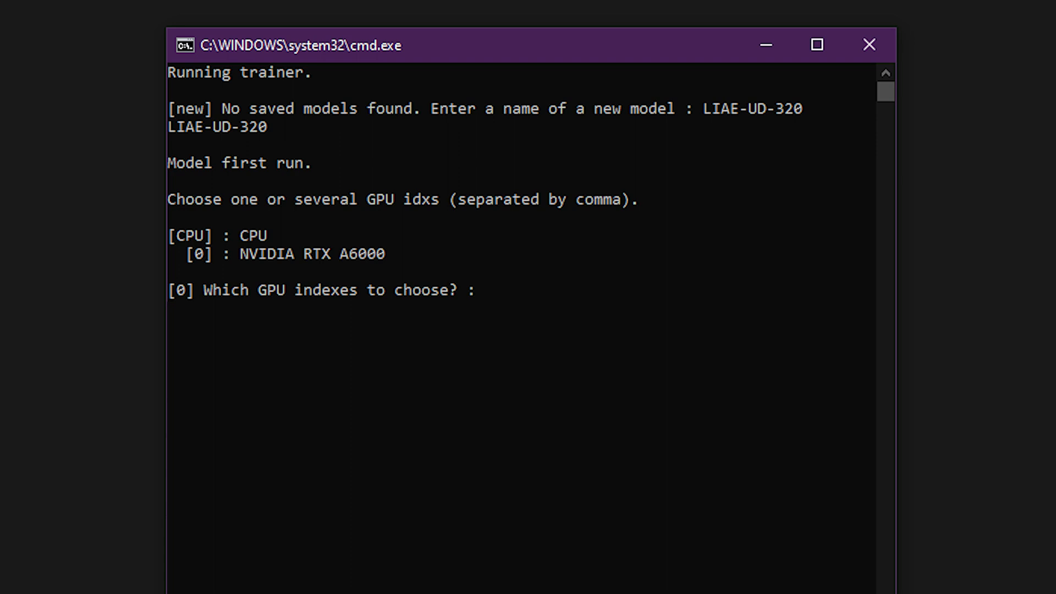
Select GPU 0 and accept the 2-hour autobackup interval.
{"action": "type", "text": "0"}
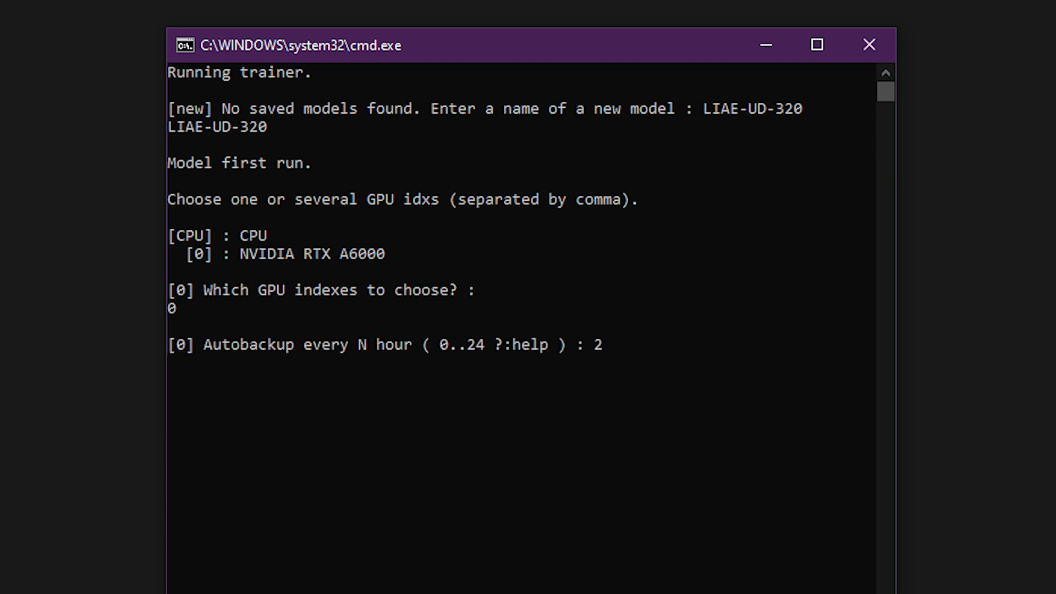
{"action": "key", "text": "Enter"}
{"action": "type", "text": "16"}
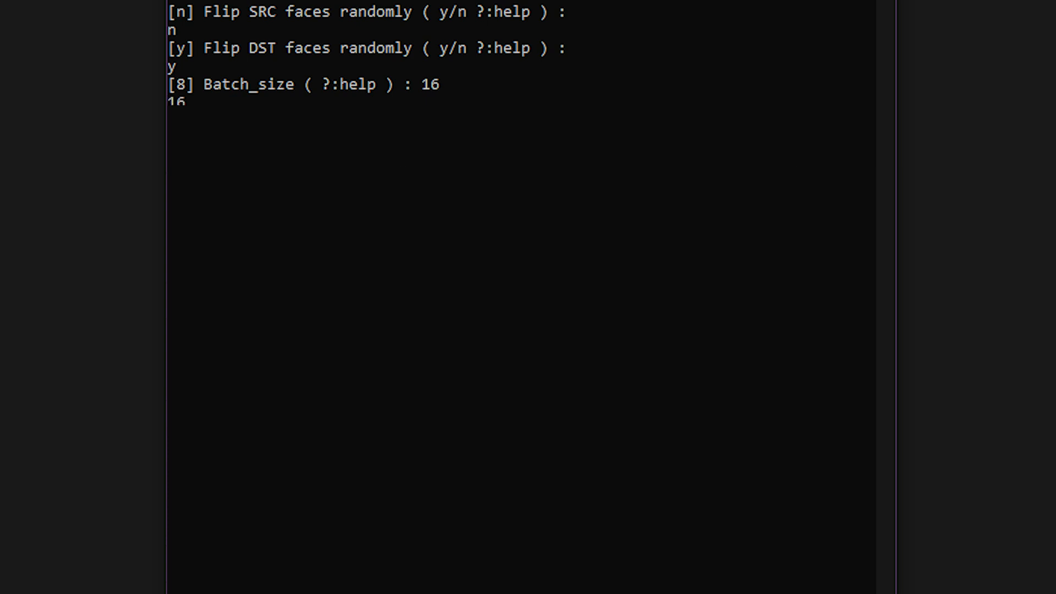
{"action": "type", "text": "320"}
{"action": "type", "text": "wf"}
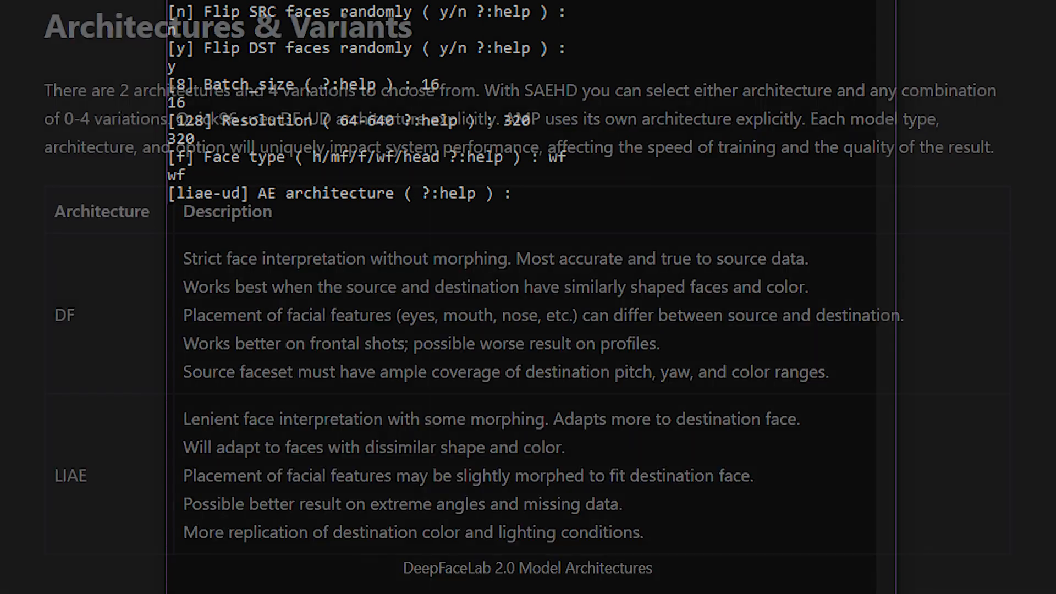
{"action": "scroll", "scroll_direction": "down", "scroll_amount": 3}
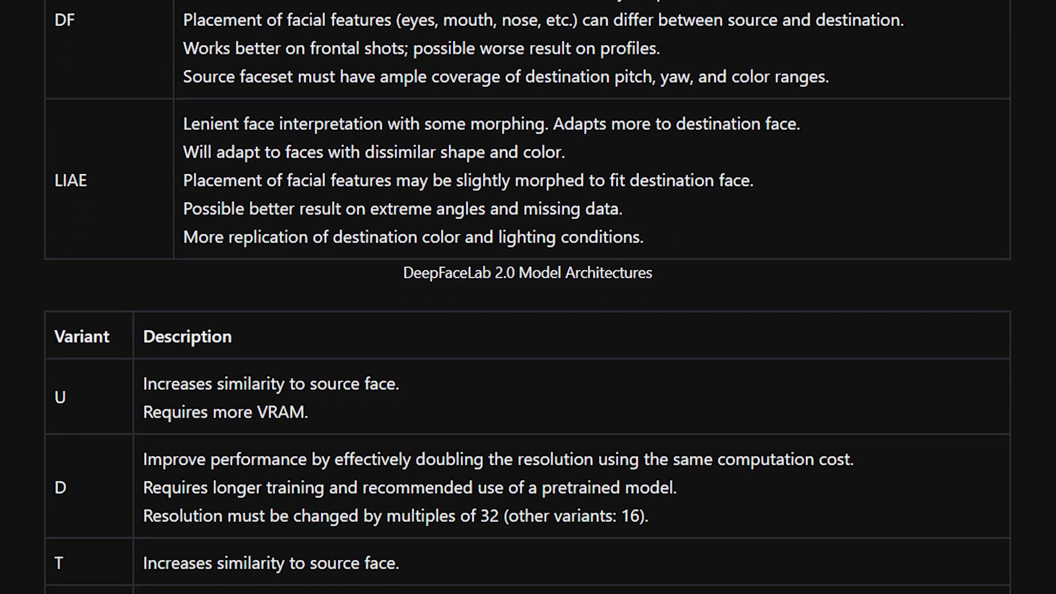
{"action": "scroll", "scroll_direction": "down", "scroll_amount": 3}
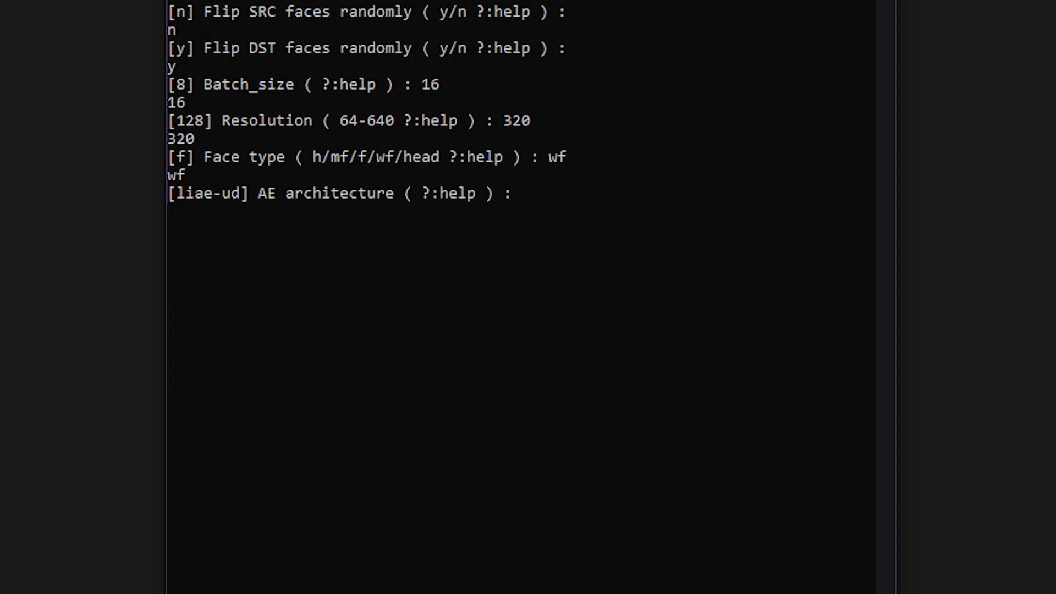
Enter liae-ud as the AE architecture.
{"action": "type", "text": "liae-ud"}
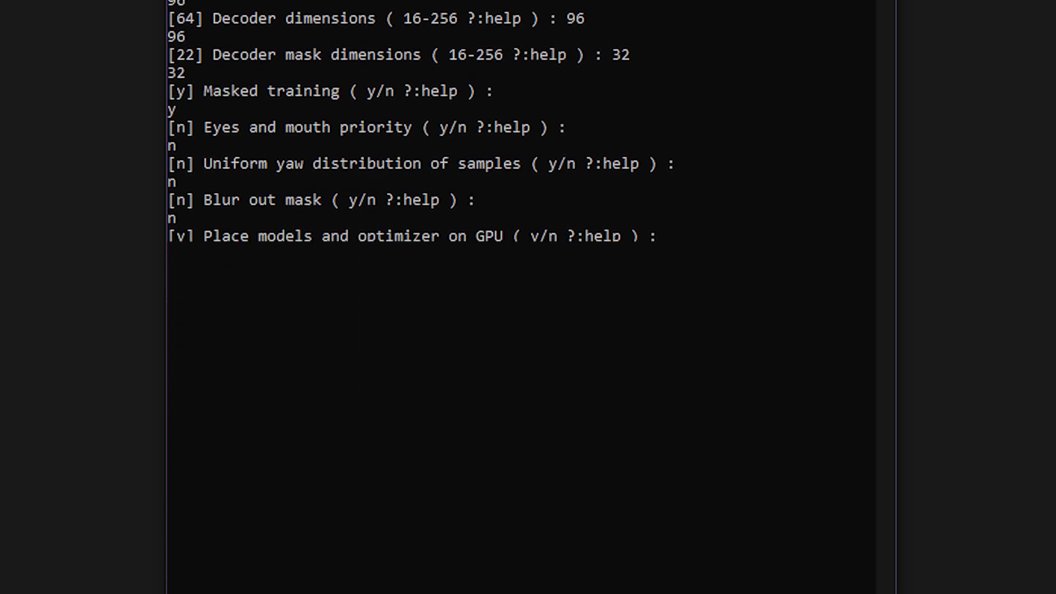
Answer y at the pretrain prompt to turn on pretraining.
{"action": "scroll", "scroll_direction": "down", "scroll_amount": 3}
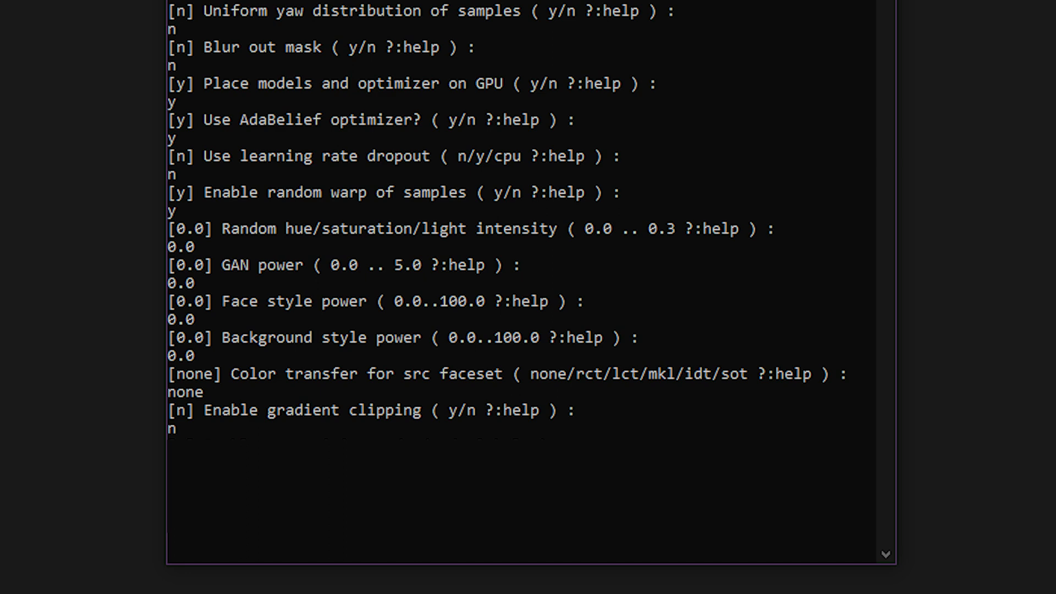
{"action": "type", "text": "y"}
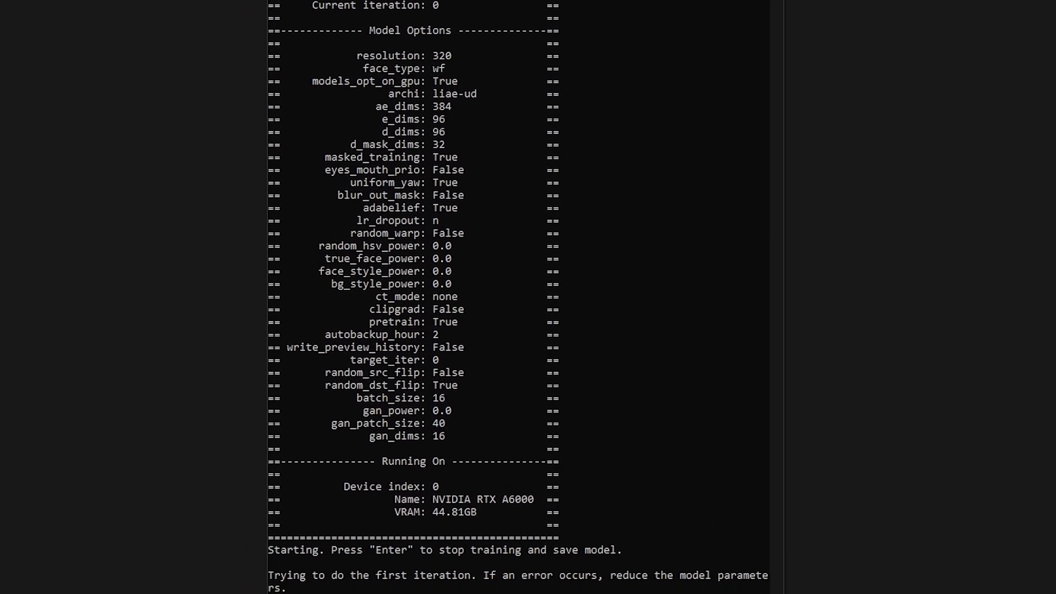
Scroll the console to follow the model summary and first training iterations.
{"action": "scroll", "scroll_direction": "down", "scroll_amount": 3}
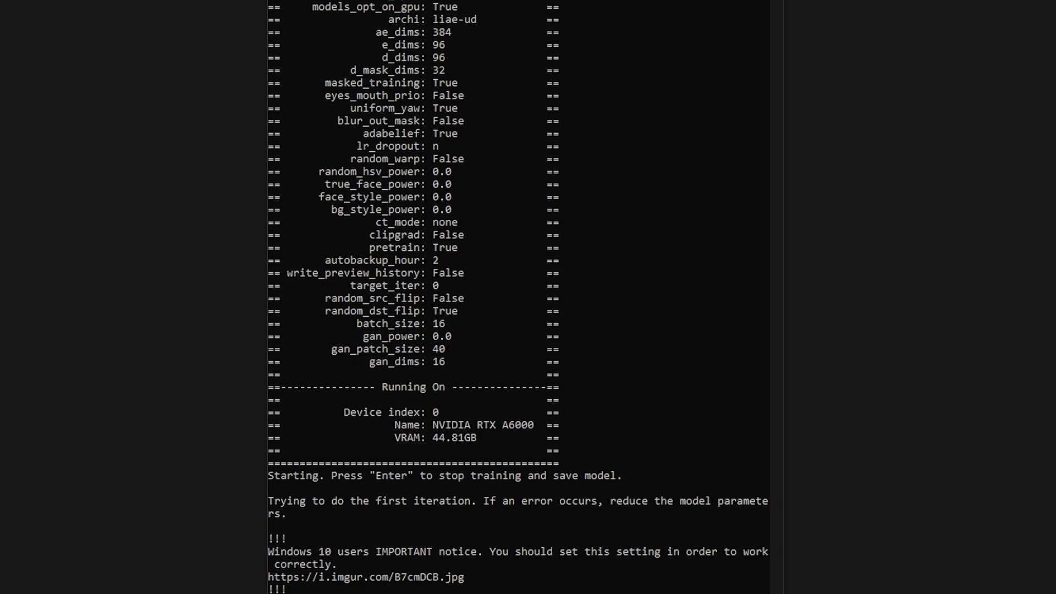
{"action": "scroll", "scroll_direction": "down", "scroll_amount": 3}
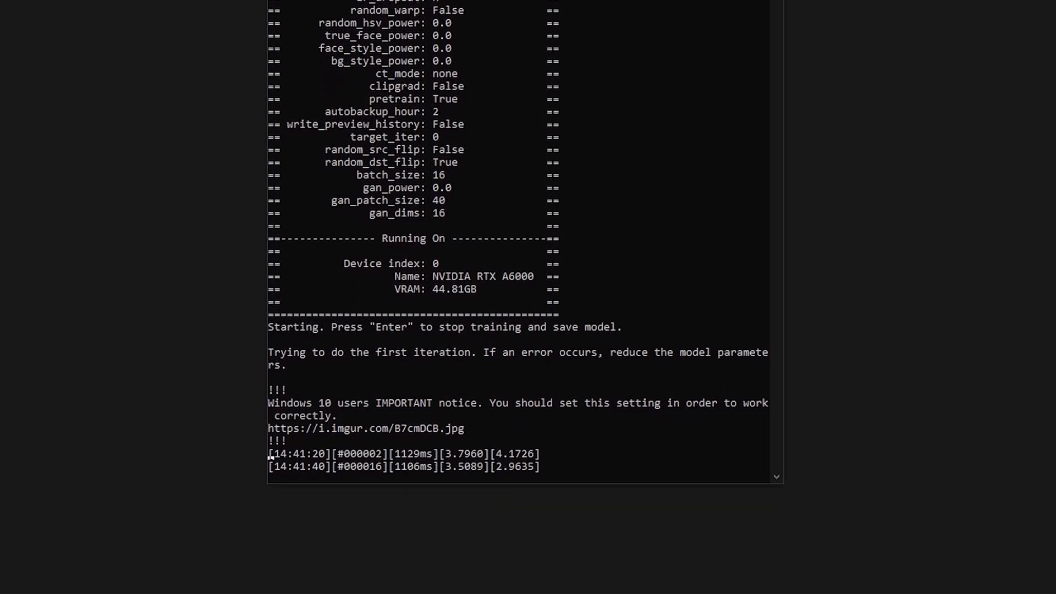
{"action": "scroll", "scroll_direction": "down", "scroll_amount": 3}
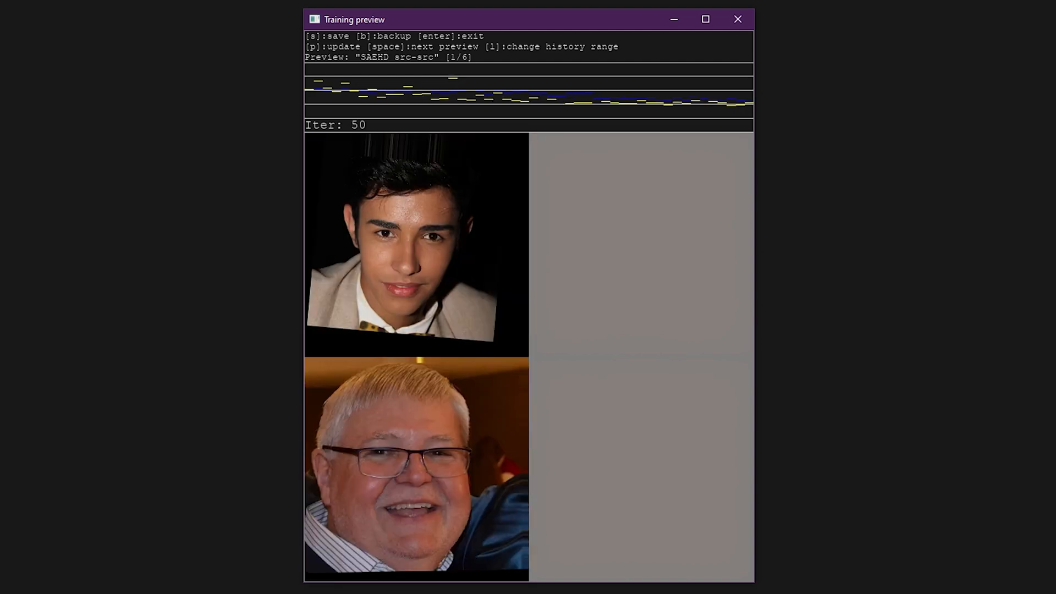
Cycle the preview through dst-dst, pred, masked src-src, masked dst-dst and masked pred.
{"action": "key", "text": "space"}
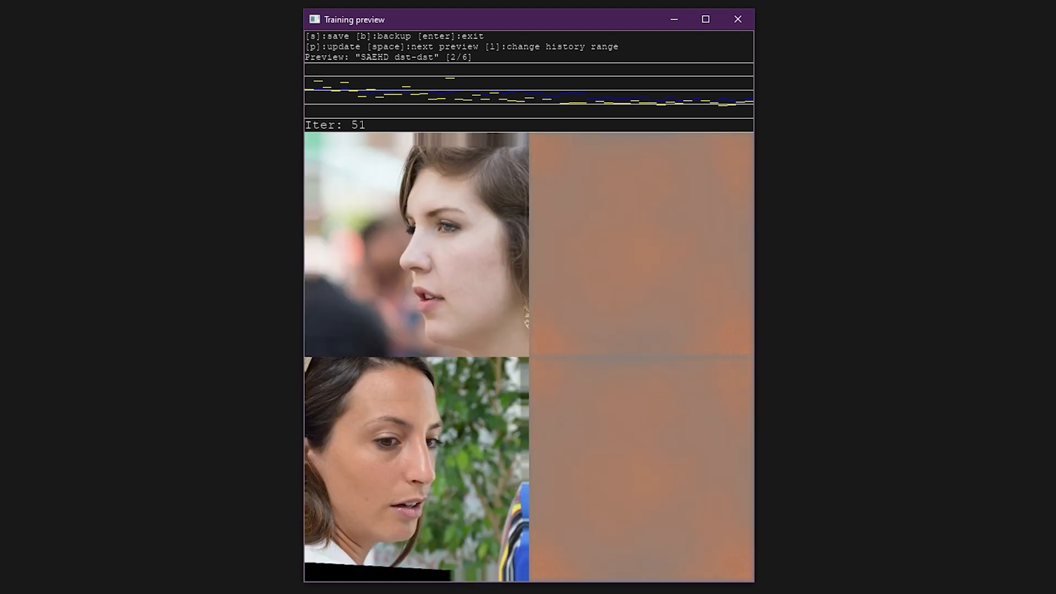
{"action": "key", "text": "space"}
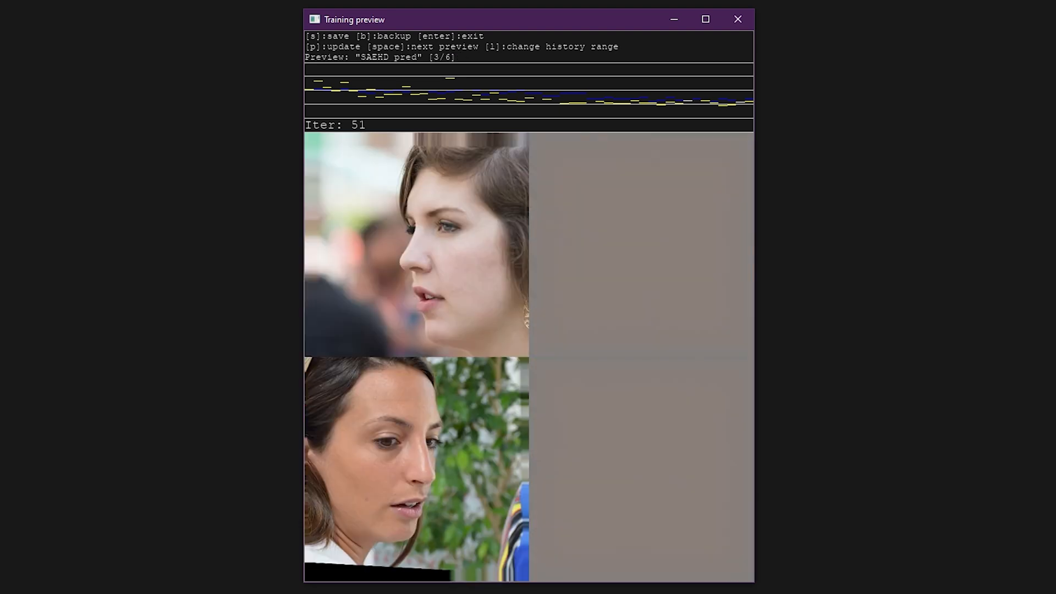
{"action": "key", "text": "space"}
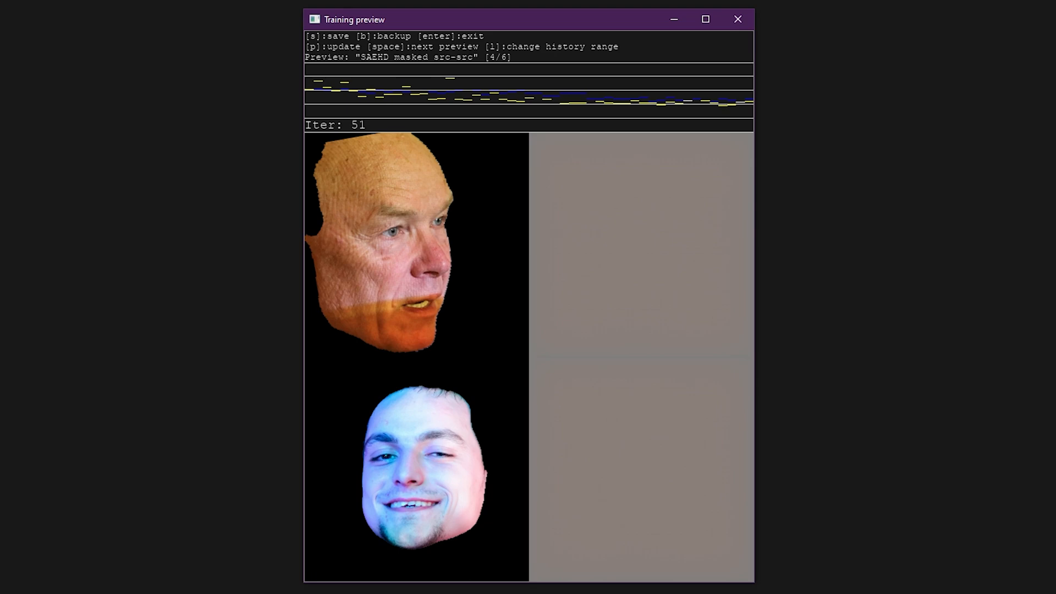
{"action": "key", "text": "space"}
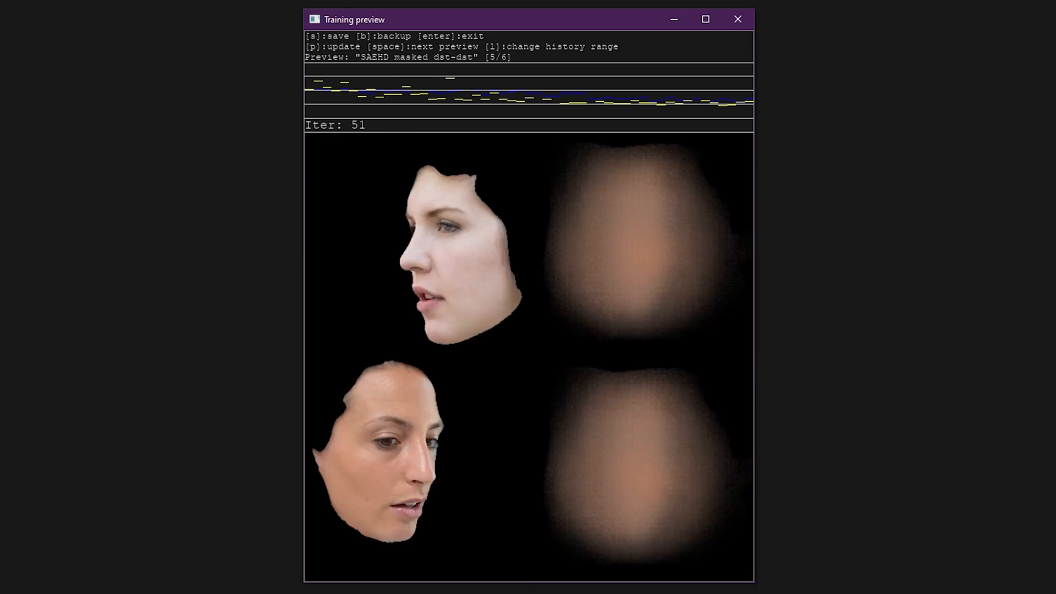
{"action": "key", "text": "space"}
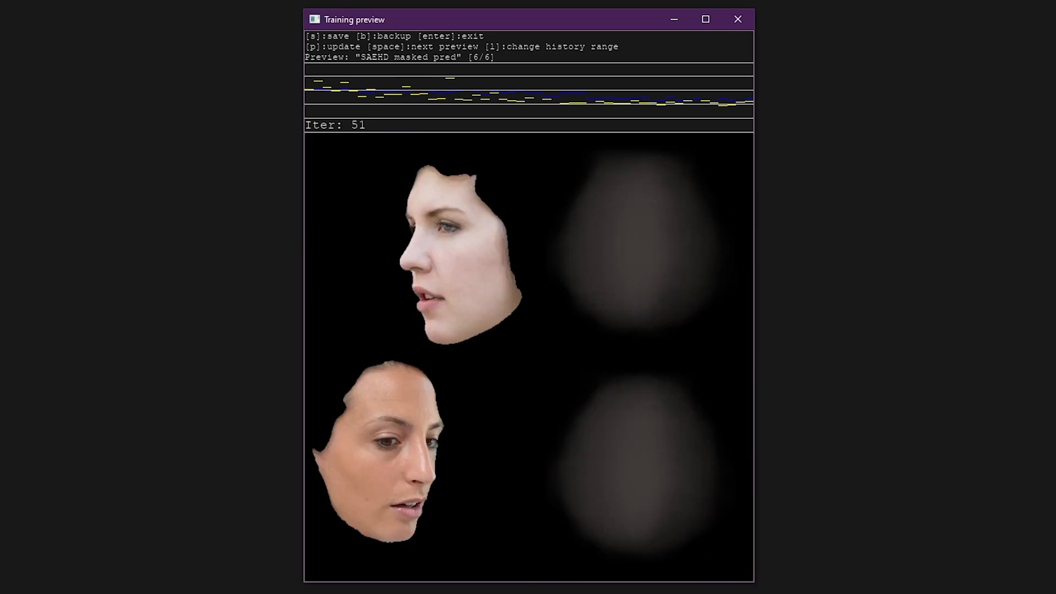
{"action": "key", "text": "space"}
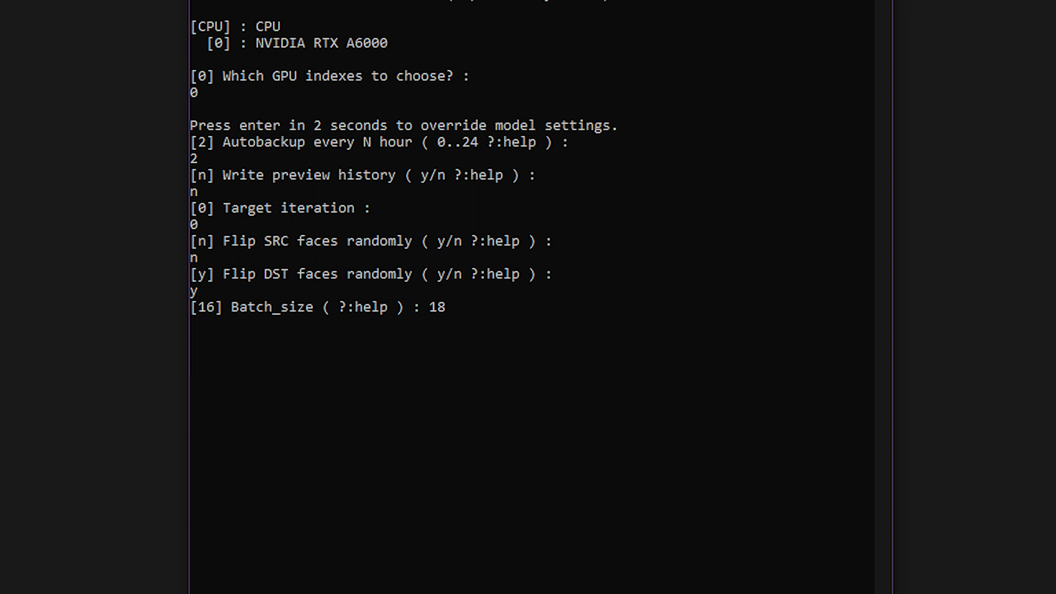
Enter 24 as the new batch size.
{"action": "type", "text": "24 ?:help ) : 384"}
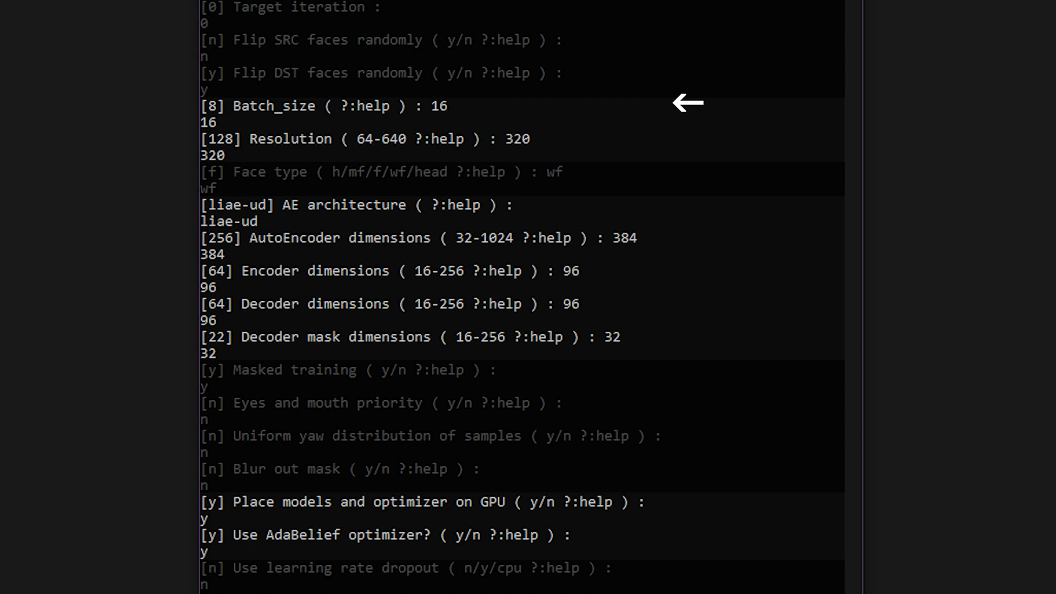
{"action": "mouse_move", "coordinate": [691, 549]}
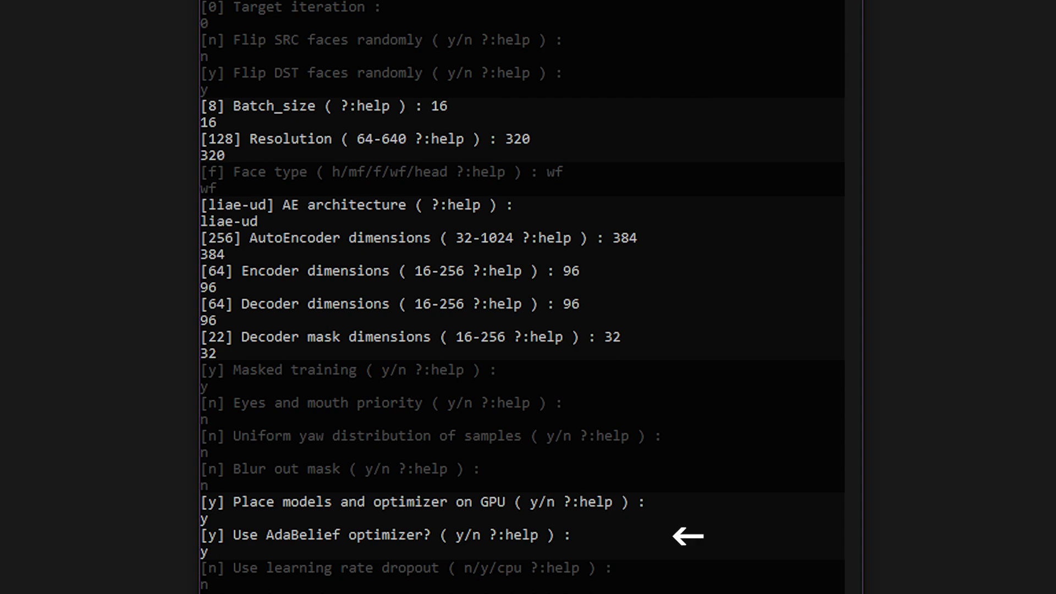
{"action": "mouse_move", "coordinate": [687, 211]}
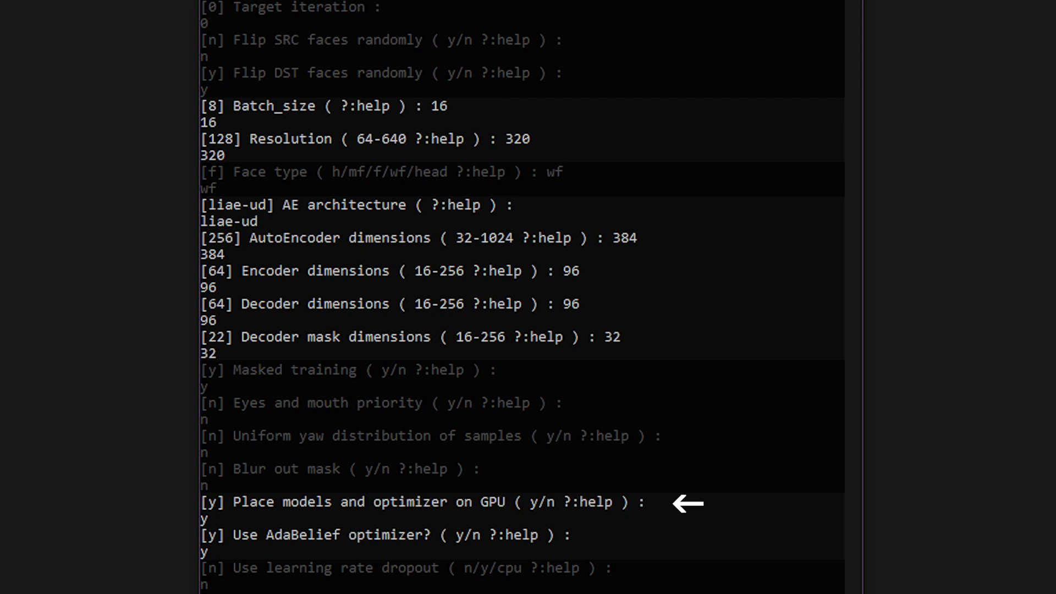
{"action": "mouse_move", "coordinate": [686, 140]}
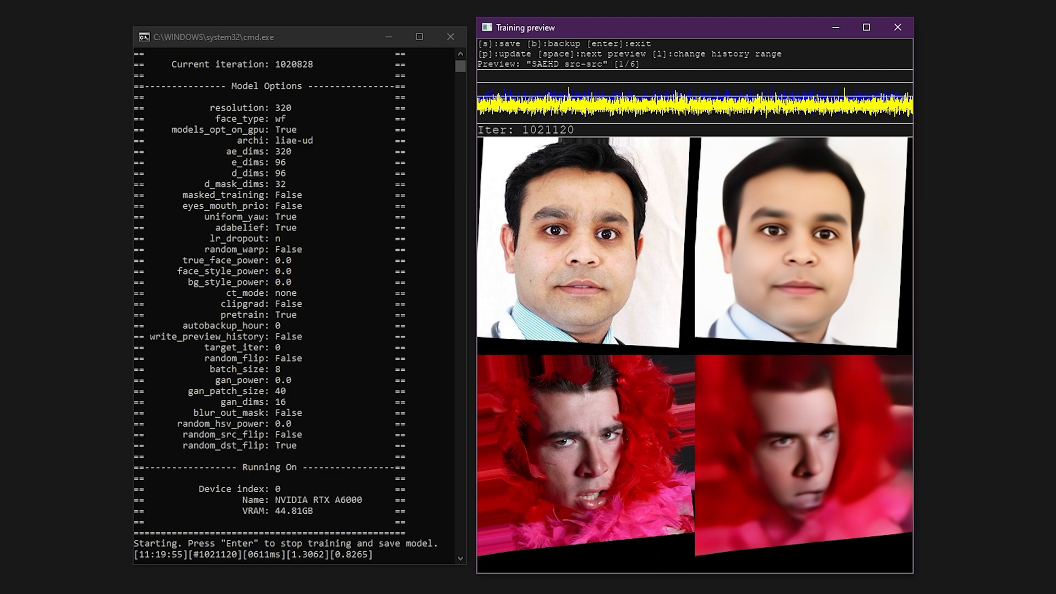
Stop training the LIAE-UD-320 SAEHD model past iteration 1,021,000 and save it.
{"action": "key", "text": "space"}
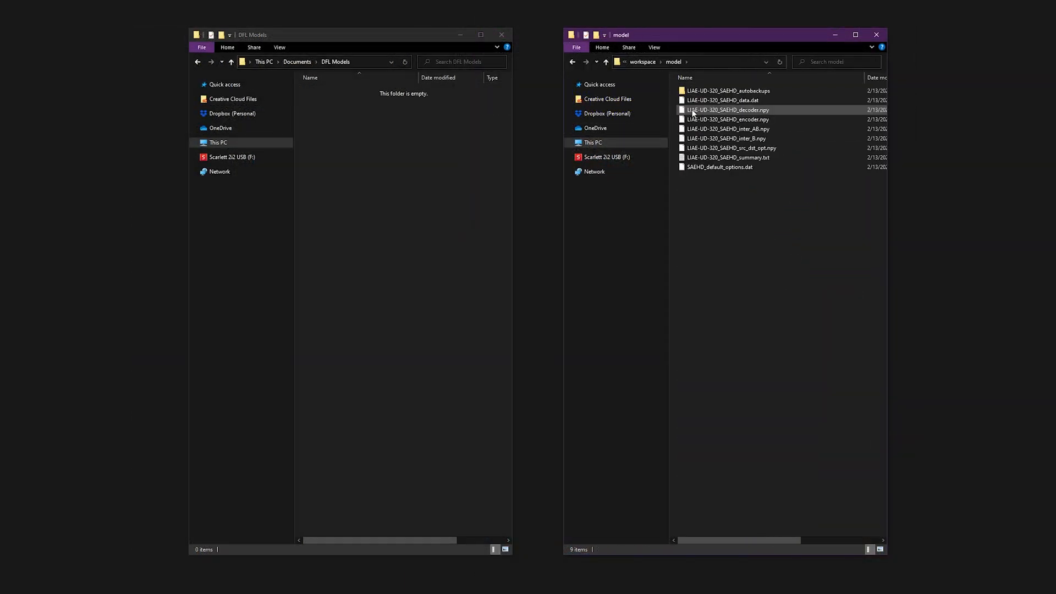
Move the nine LIAE-UD-320 SAEHD files from workspace\model into a new DFL Models\01 folder.
{"action": "double_click", "coordinate": [727, 91]}
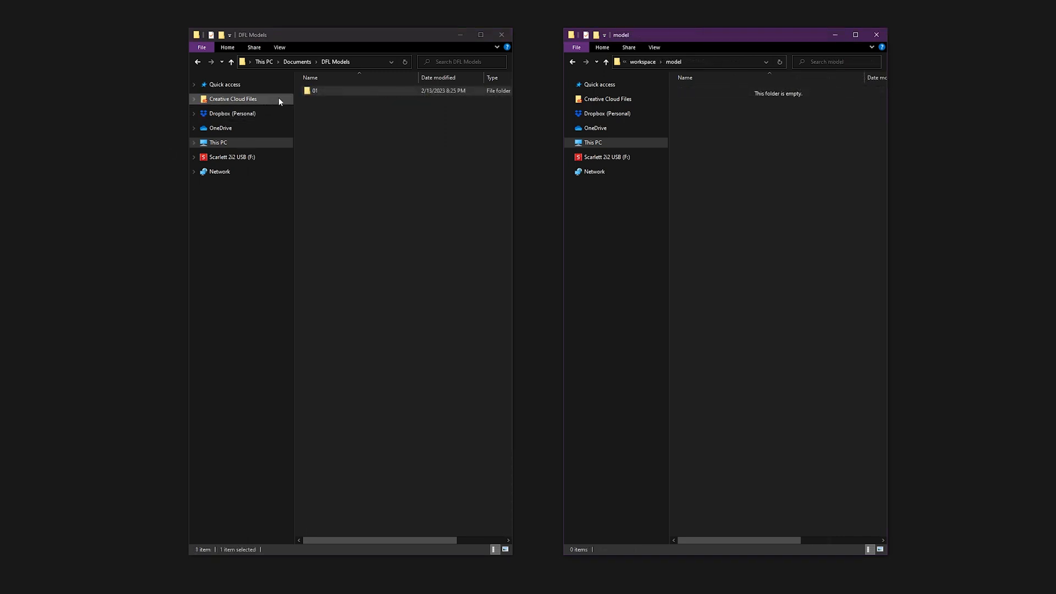
{"action": "double_click", "coordinate": [314, 90]}
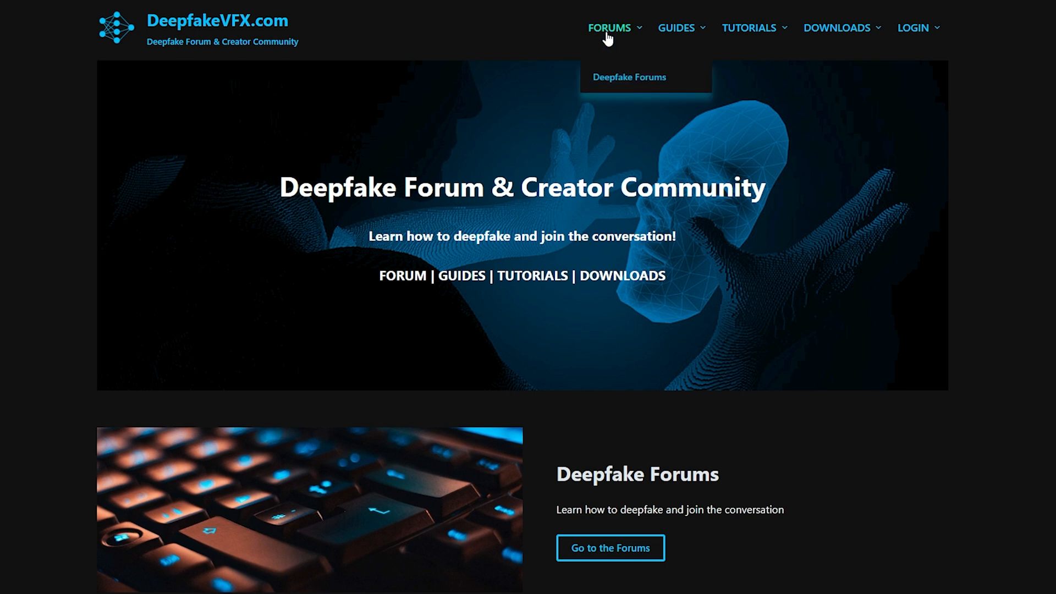
{"action": "mouse_move", "coordinate": [677, 28]}
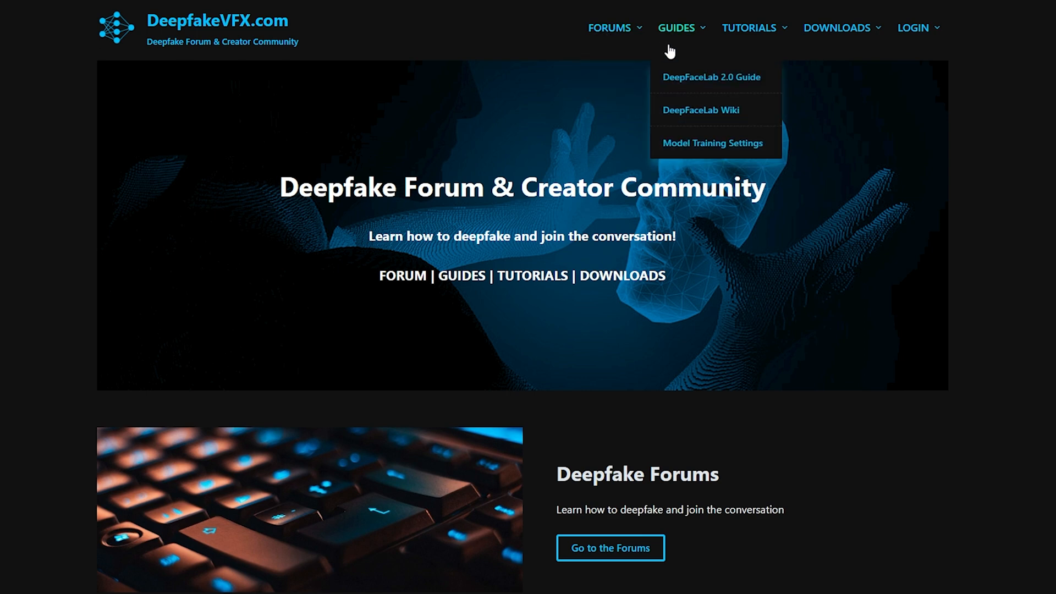